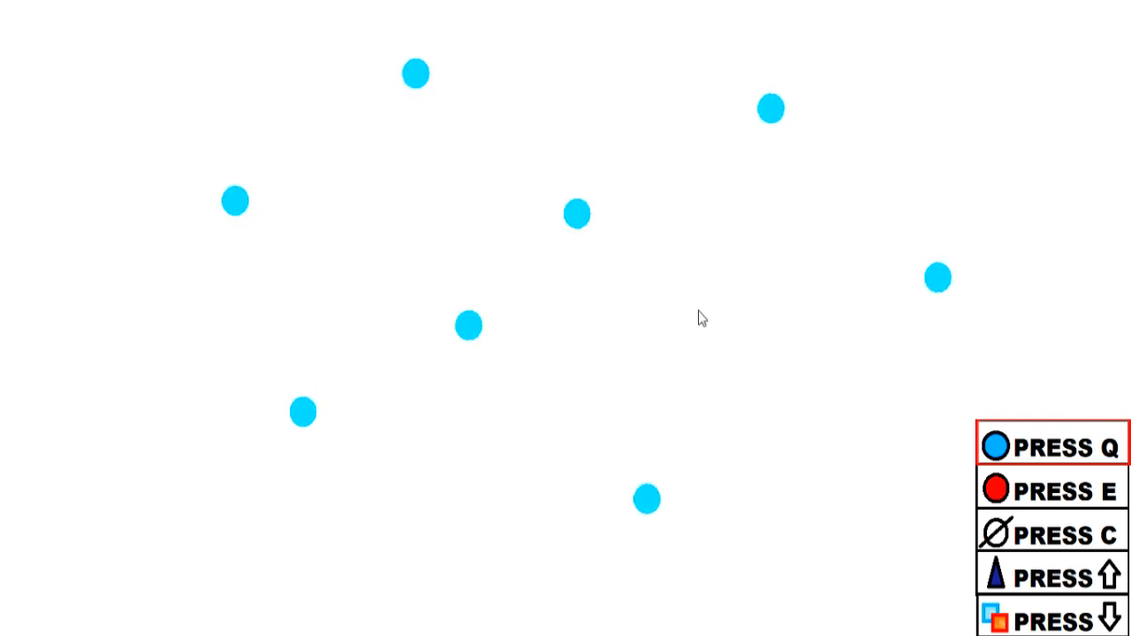
Show the blue field arrows around the cyan and red charge pair with the Up key.
key(up)
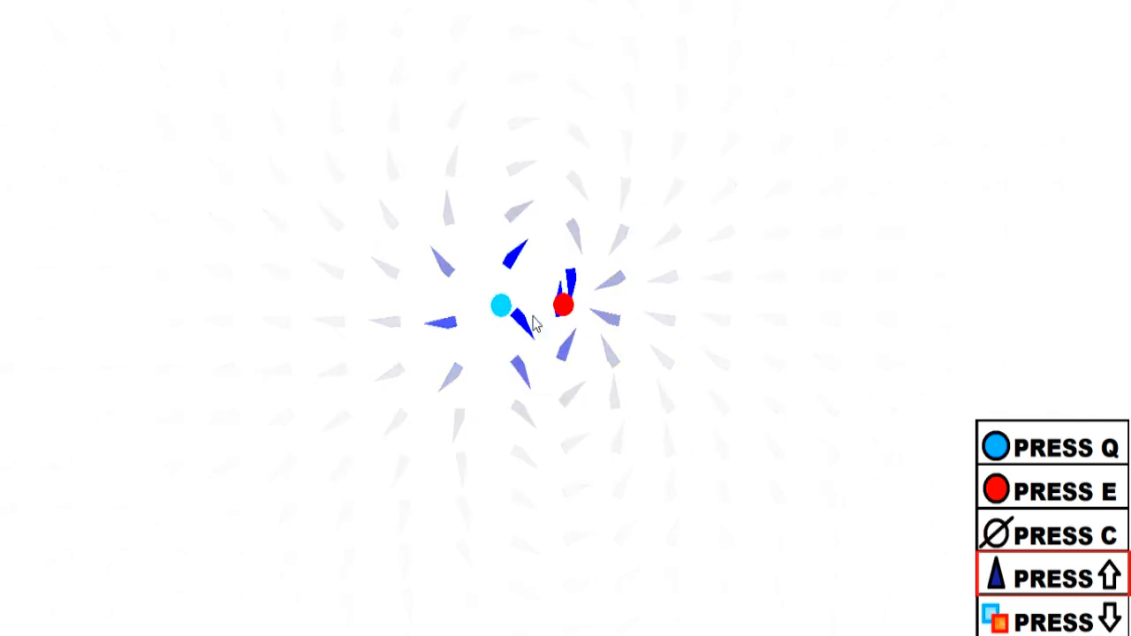